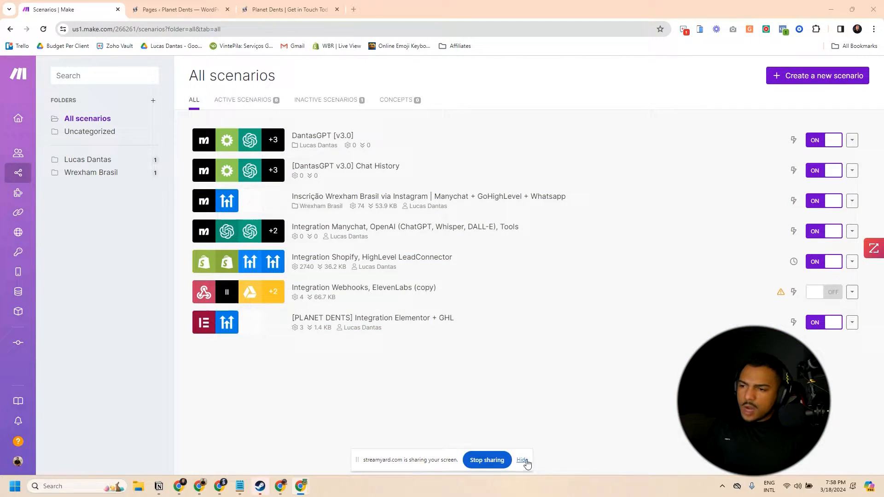
Open the [PLANET DENTS] Integration Elementor + GHL scenario from the list and switch it to editing mode.
left_click(520, 460)
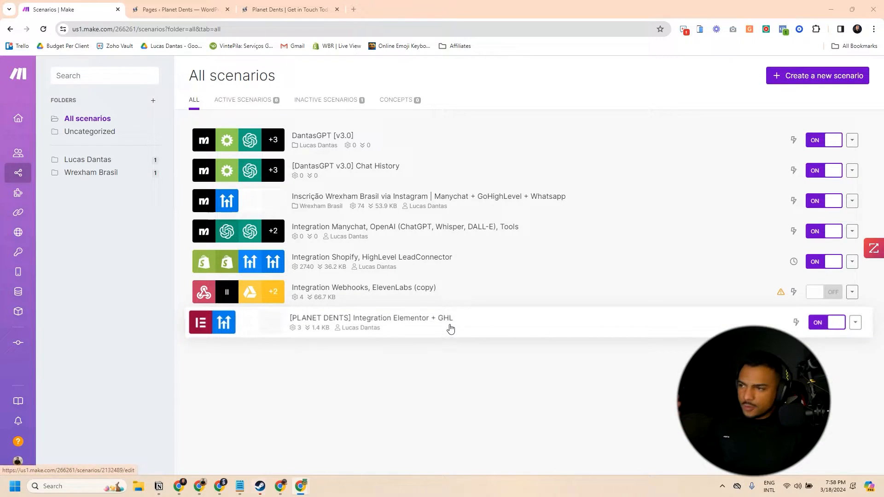
left_click(371, 318)
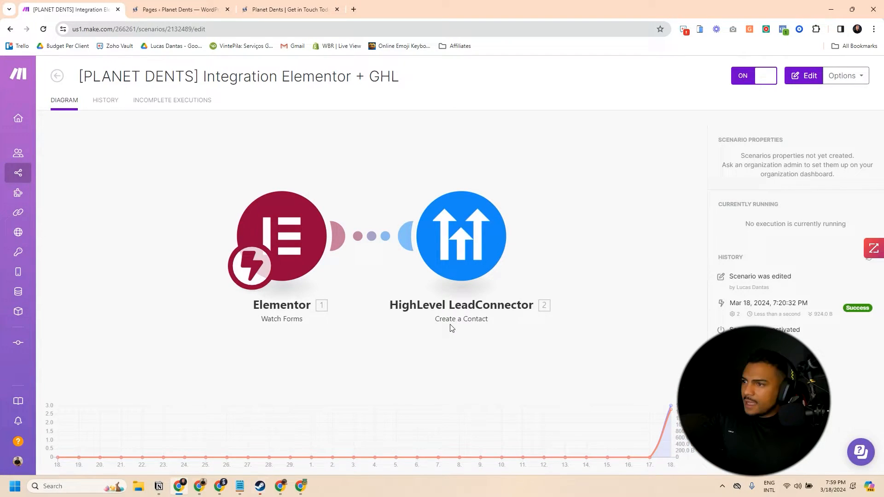
mouse_move(400, 271)
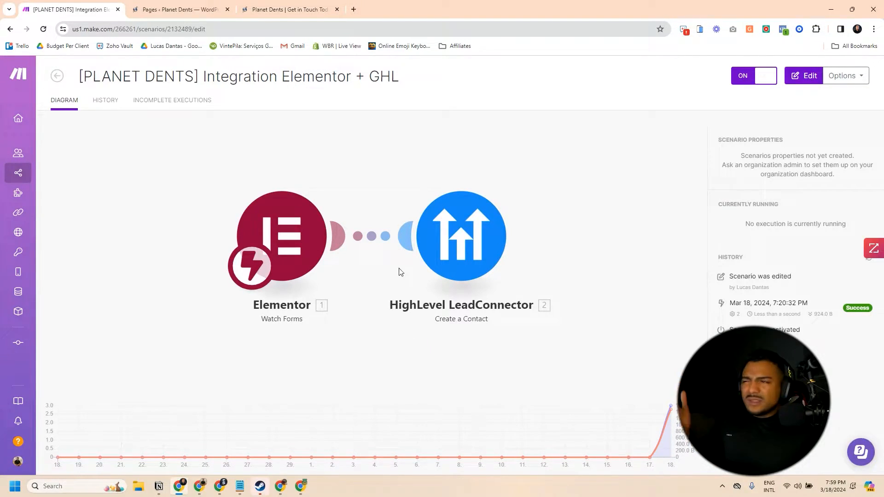
mouse_move(353, 255)
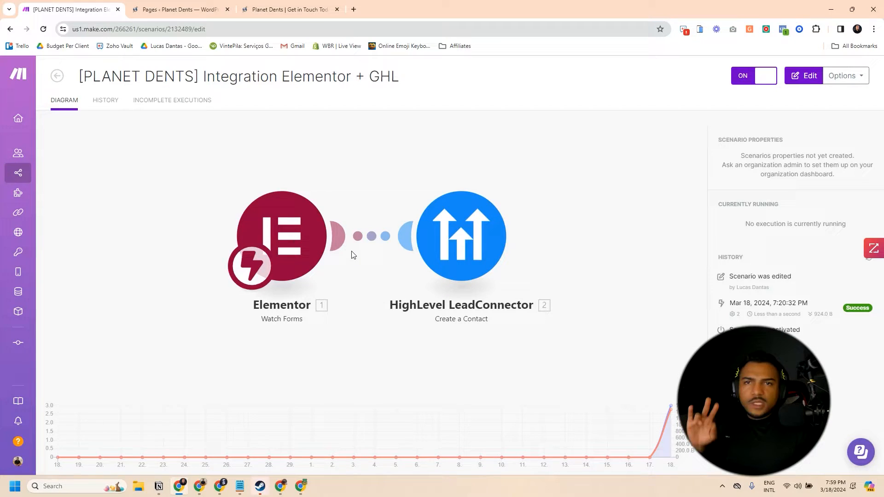
left_click(282, 236)
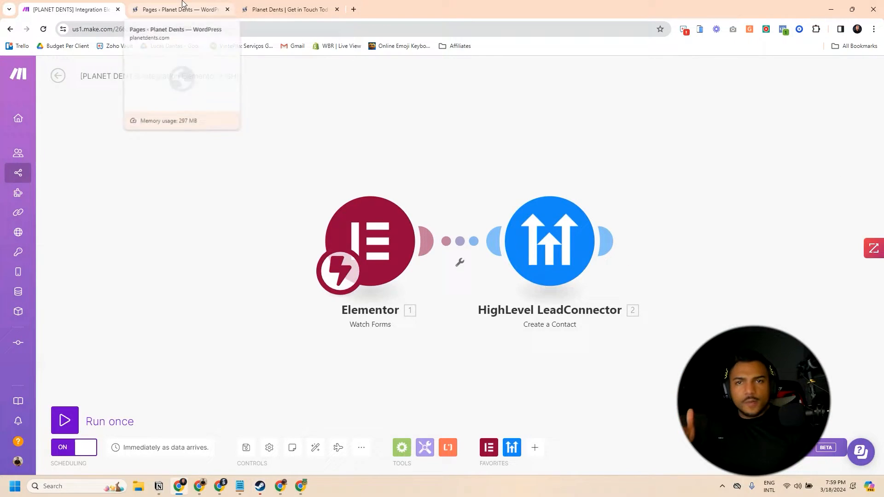
Duplicate the quote-request page in WordPress, retitle the copy CONTACT US DEMO and save it as a draft.
left_click(181, 10)
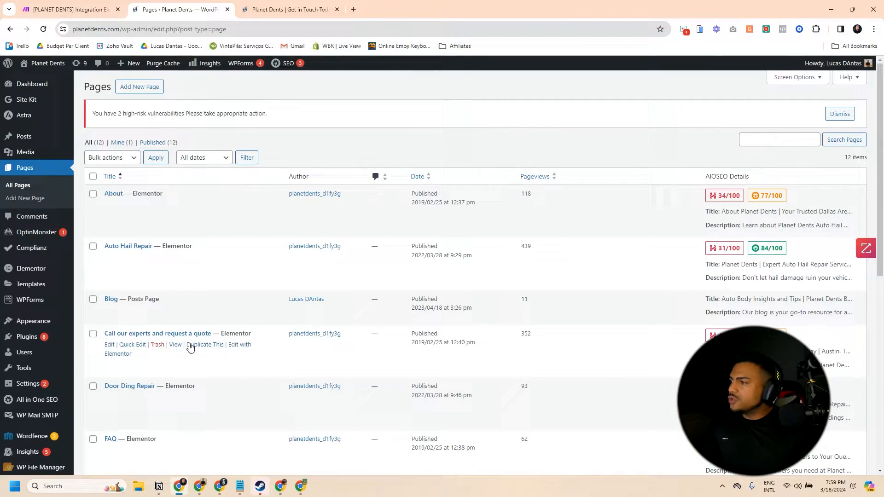
left_click(205, 344)
type("C")
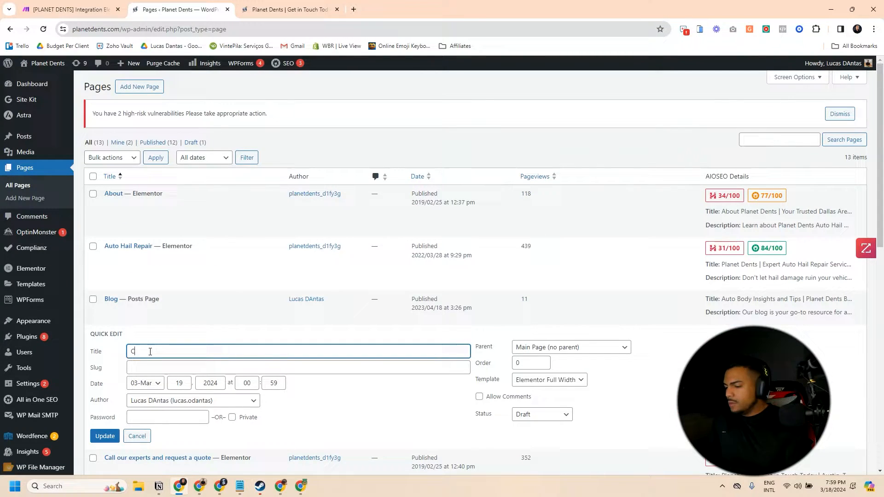
type("ONTACT US")
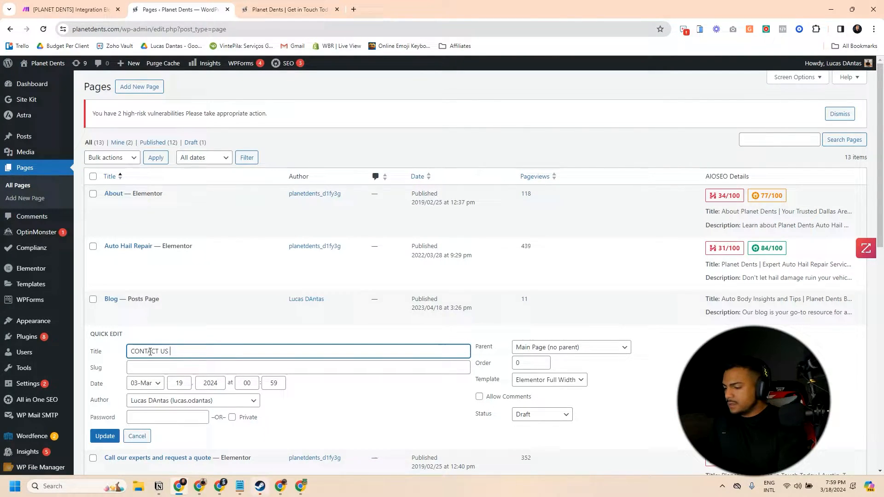
left_click(105, 437)
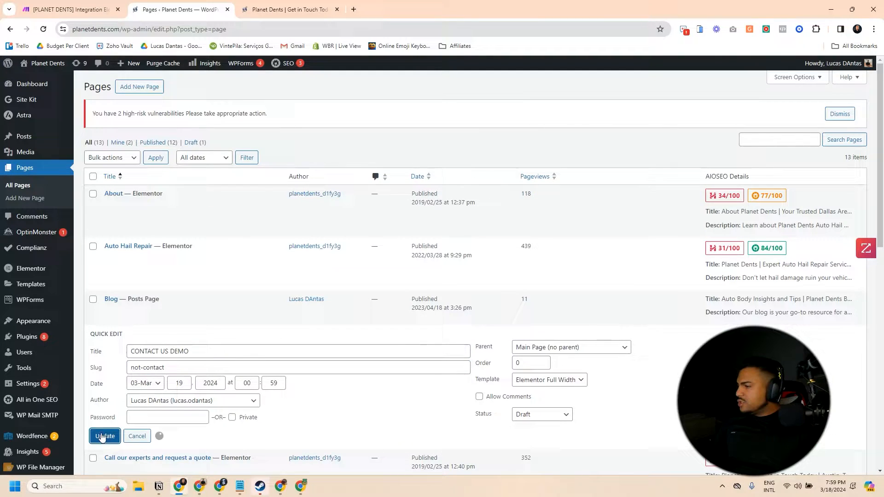
left_click(105, 437)
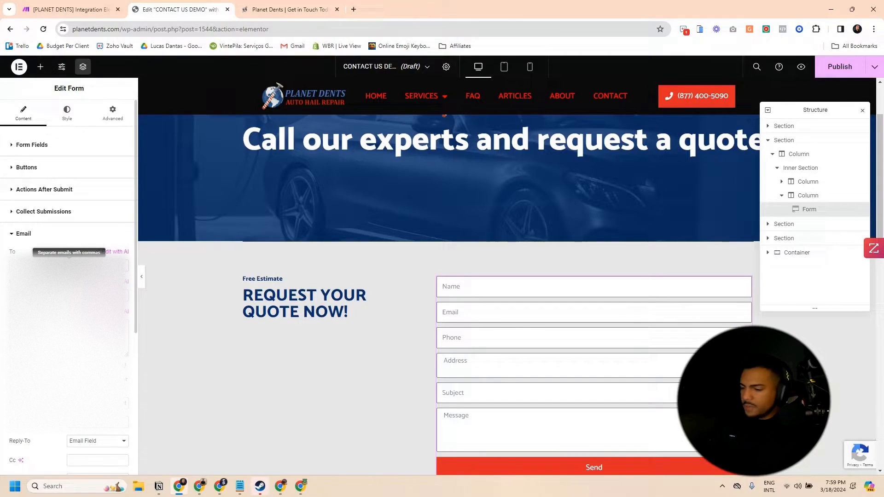
Remove Collect Submissions and Email from the form's Actions After Submit so only Webhook remains.
left_click(45, 190)
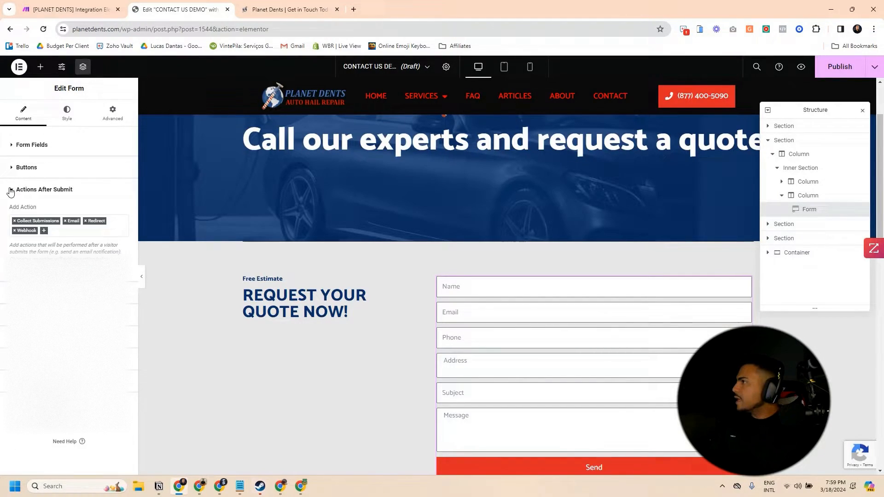
left_click(13, 221)
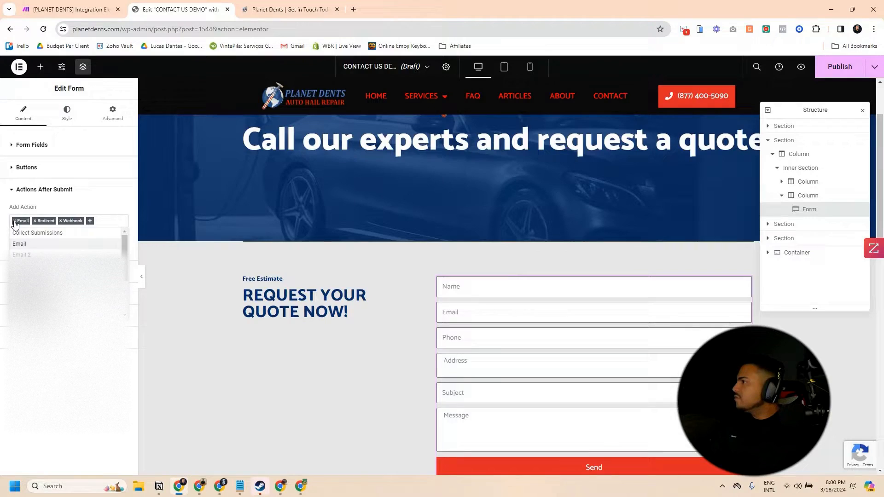
left_click(15, 221)
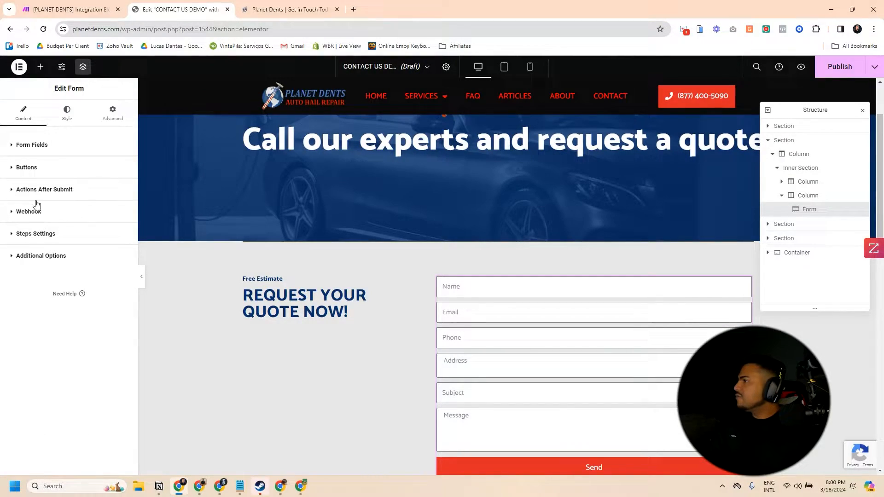
left_click(60, 8)
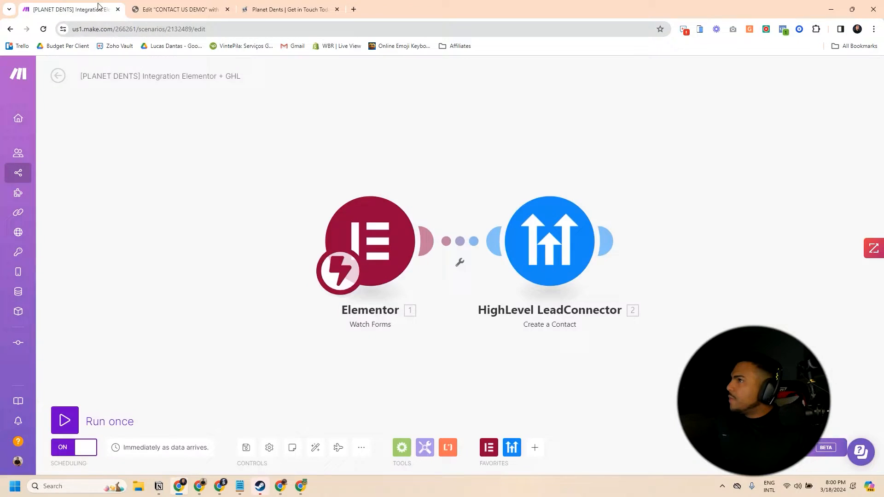
mouse_move(67, 77)
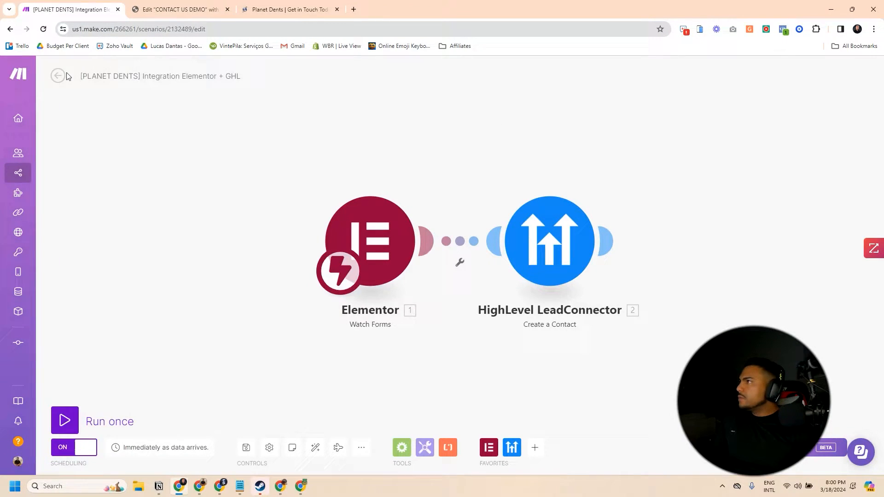
Create a new scenario with an Elementor Watch Forms trigger on a new webhook named Contact Us - Test.
left_click(57, 76)
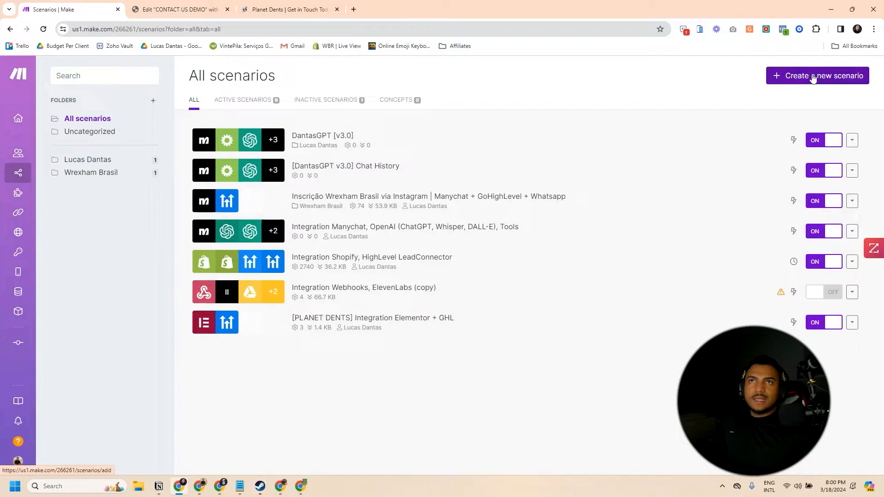
left_click(818, 76)
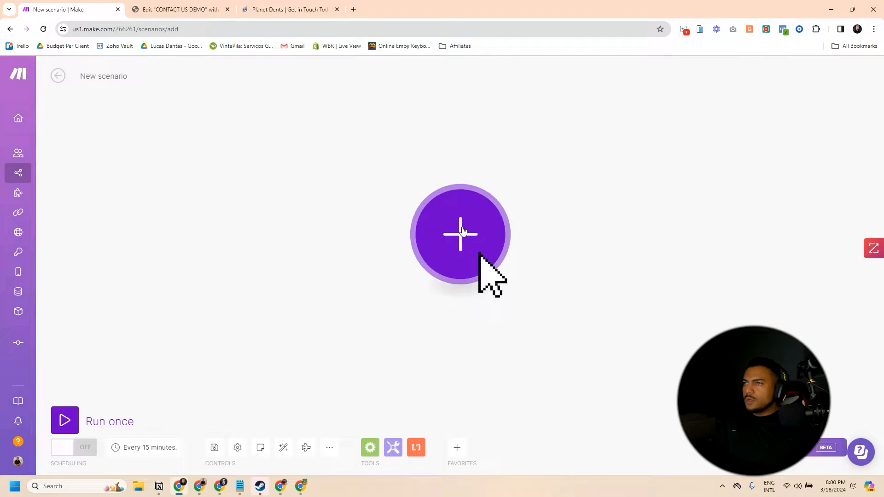
left_click(458, 236)
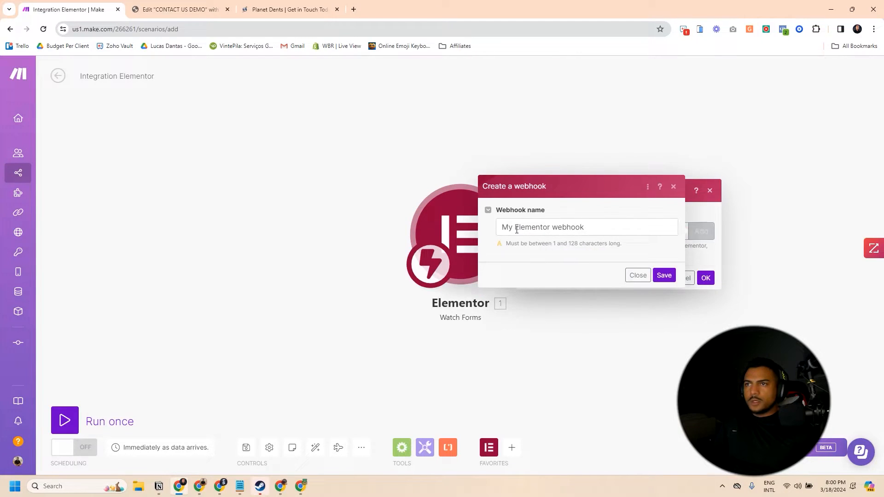
type("Contact Us - Te")
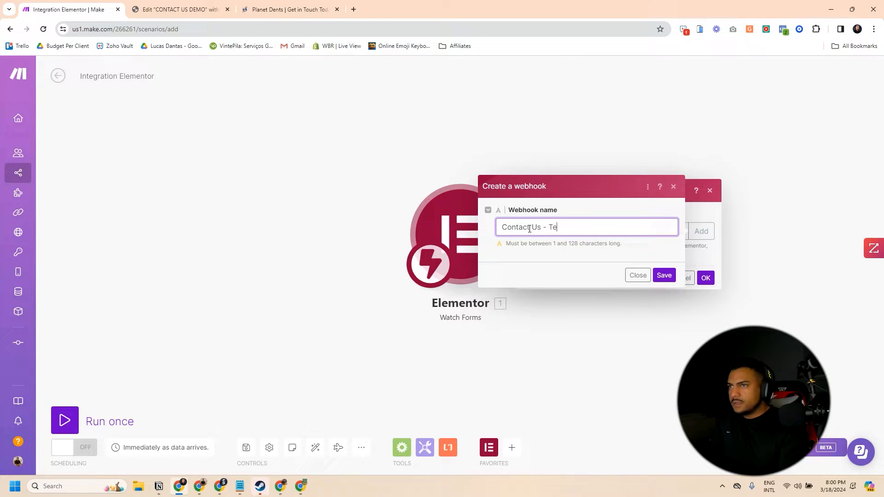
left_click(665, 275)
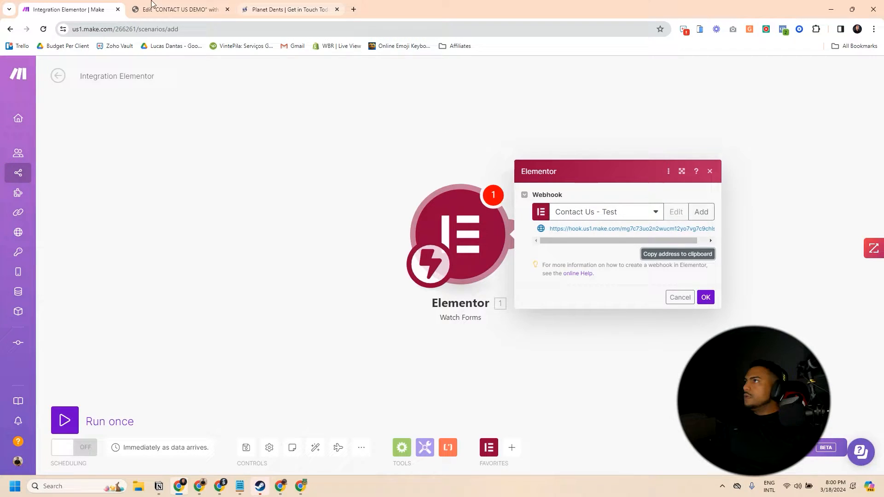
left_click(175, 9)
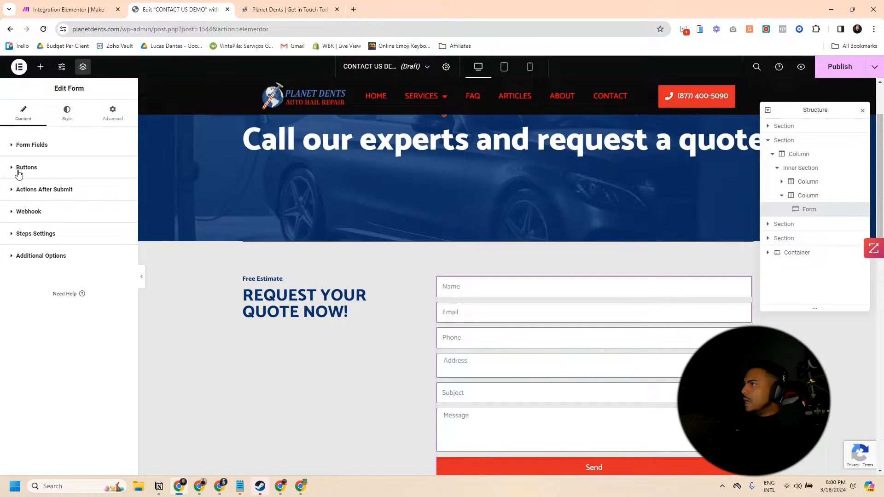
Paste the Make webhook URL into the form's Webhook URL field and publish the CONTACT US DEMO page.
left_click(28, 212)
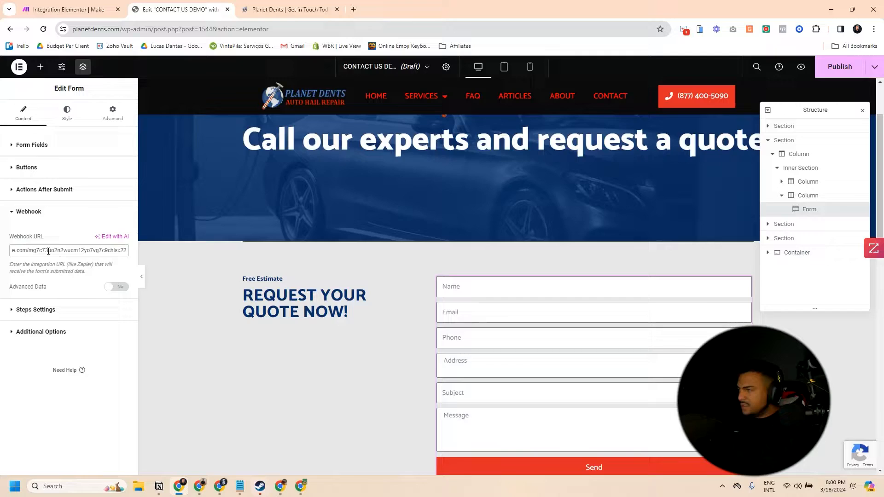
left_click(44, 189)
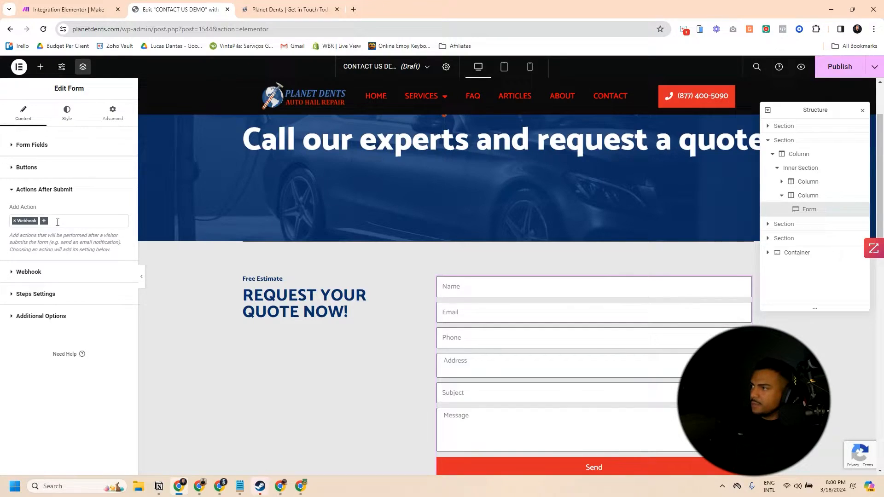
left_click(13, 221)
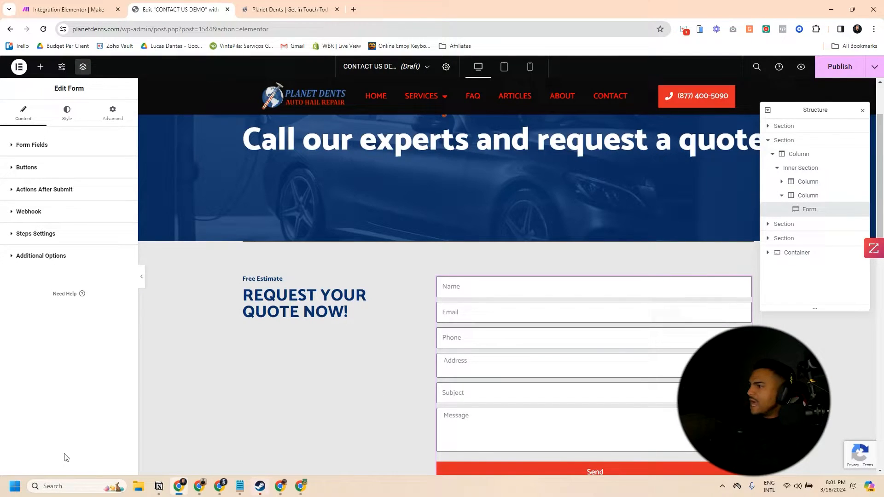
left_click(840, 66)
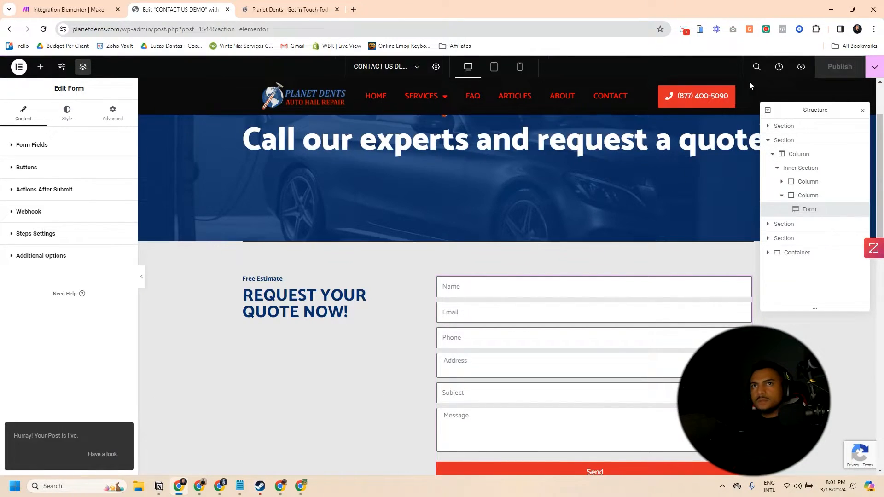
Confirm the Contact Us - Test webhook trigger and run the scenario once to wait for a submission.
left_click(60, 9)
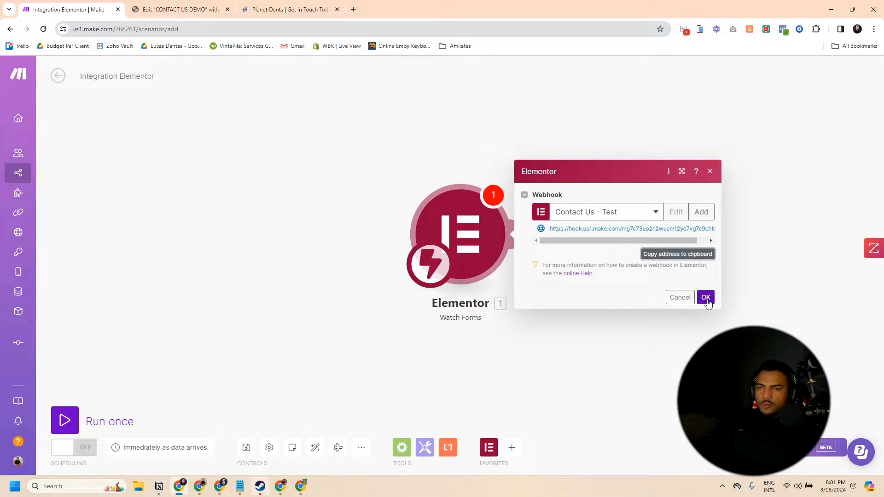
left_click(706, 297)
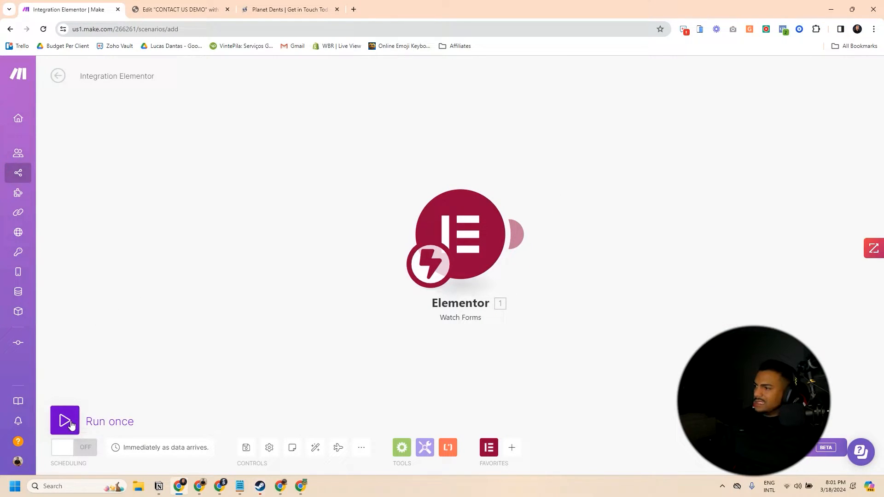
left_click(64, 422)
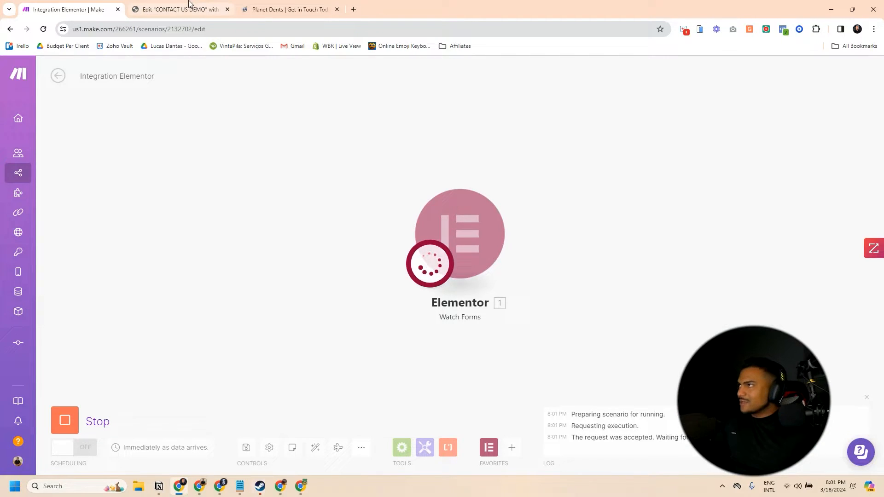
mouse_move(214, 317)
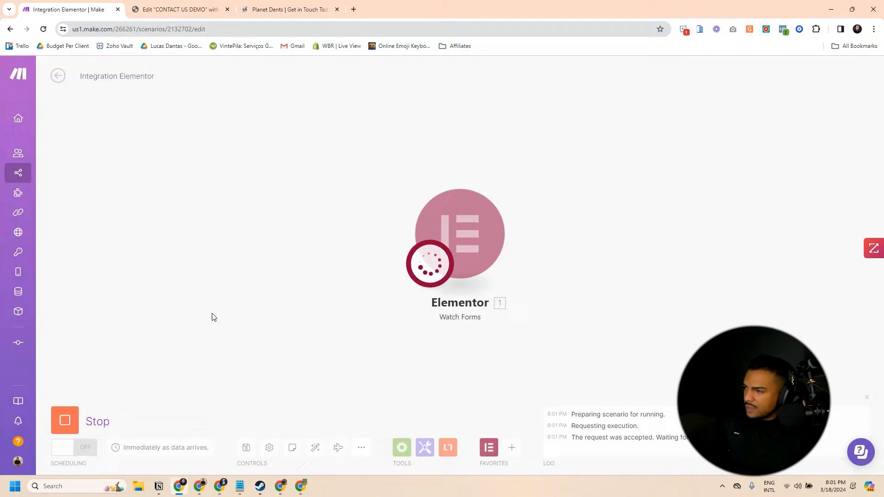
mouse_move(211, 227)
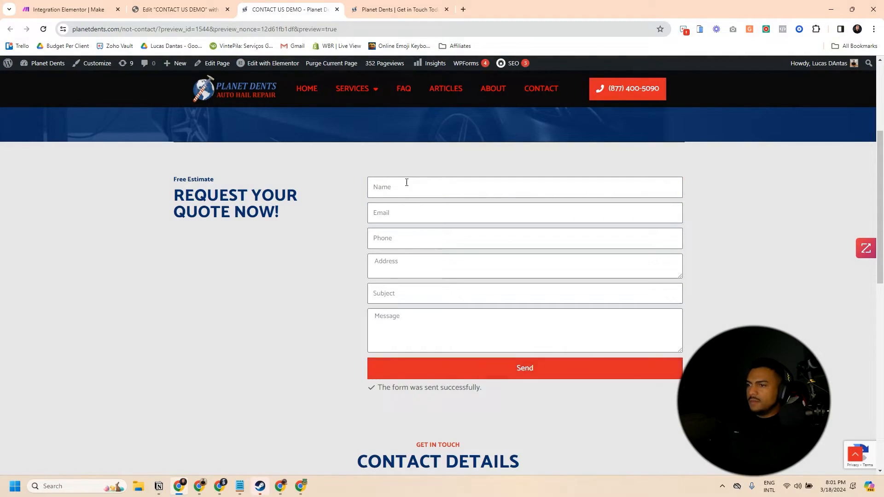
Return to the Make scenario to check the run captured the test form submission.
left_click(65, 9)
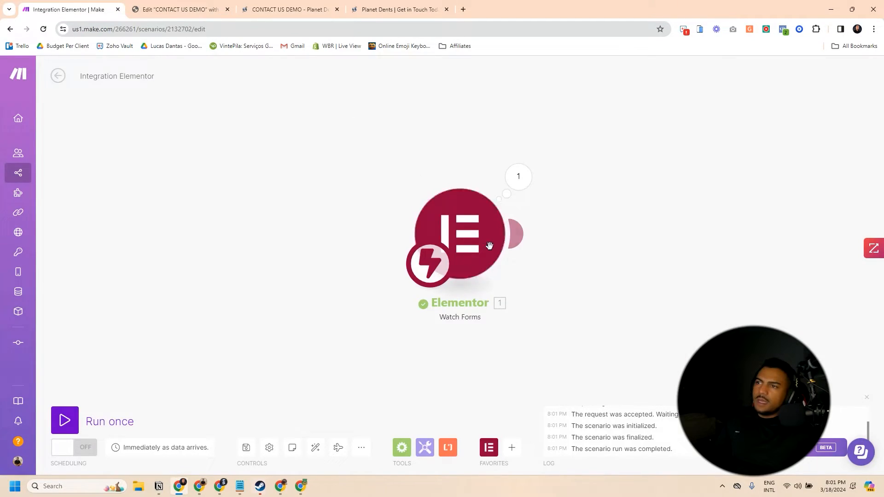
left_click(518, 176)
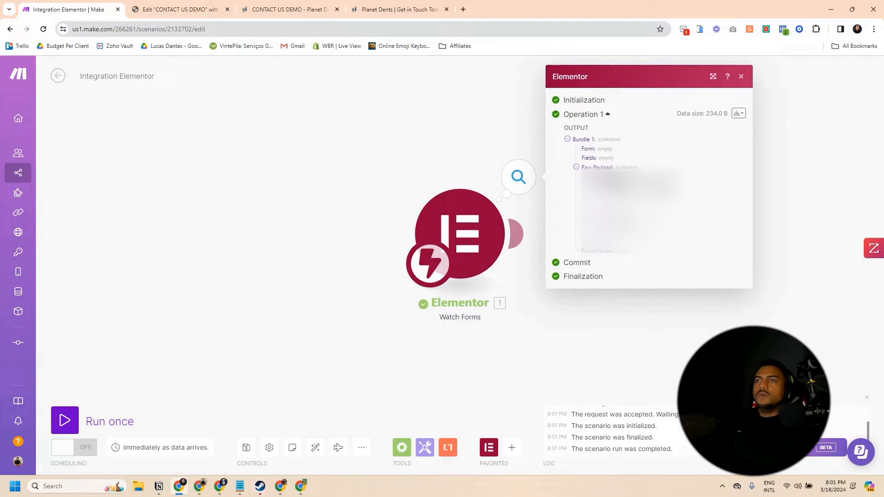
left_click(740, 75)
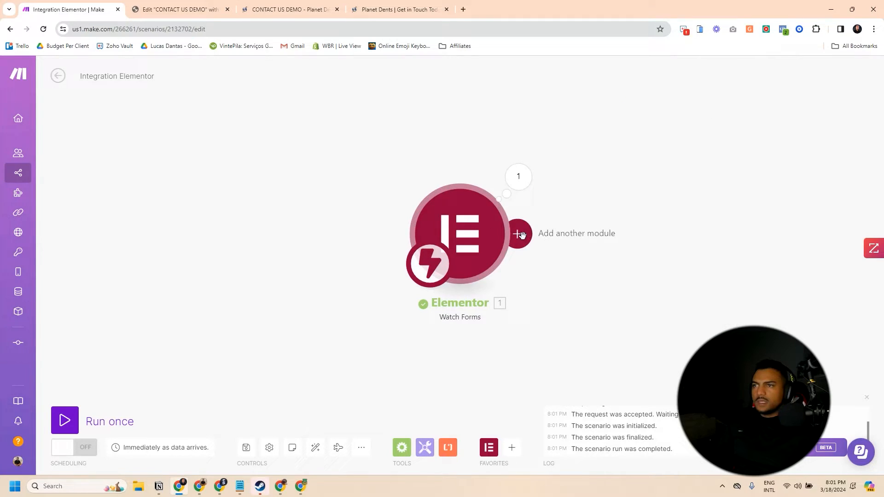
Add a HighLevel LeadConnector Create a Contact module after the trigger and dismiss the new connection dialog.
left_click(520, 234)
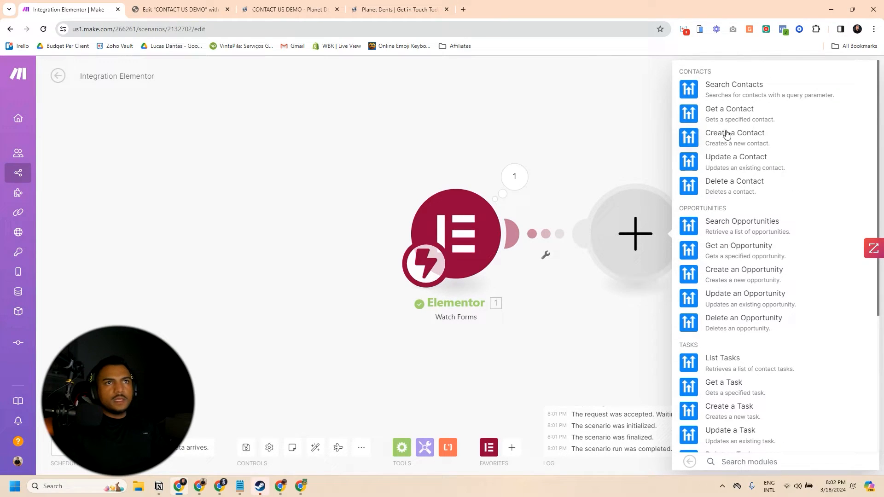
left_click(735, 133)
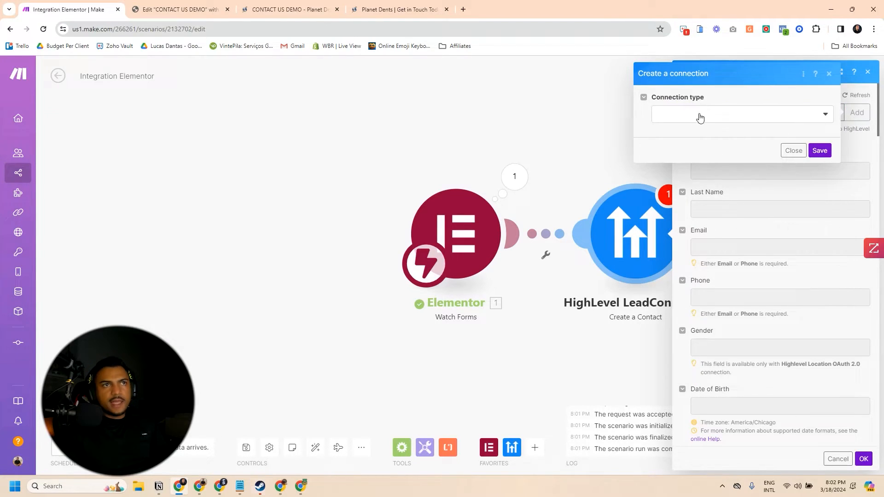
left_click(741, 114)
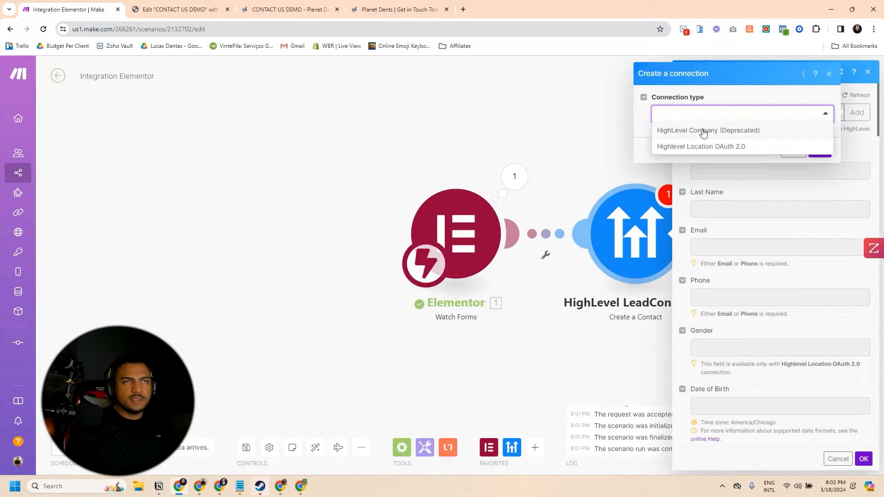
mouse_move(707, 147)
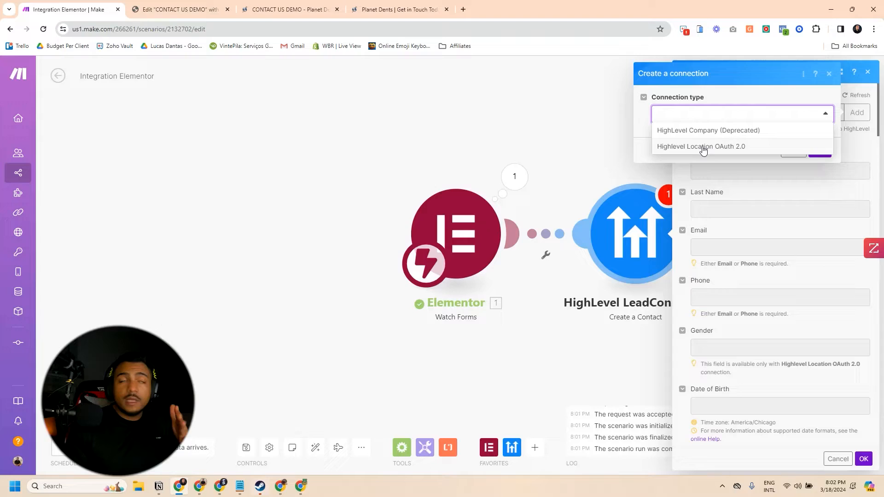
mouse_move(742, 151)
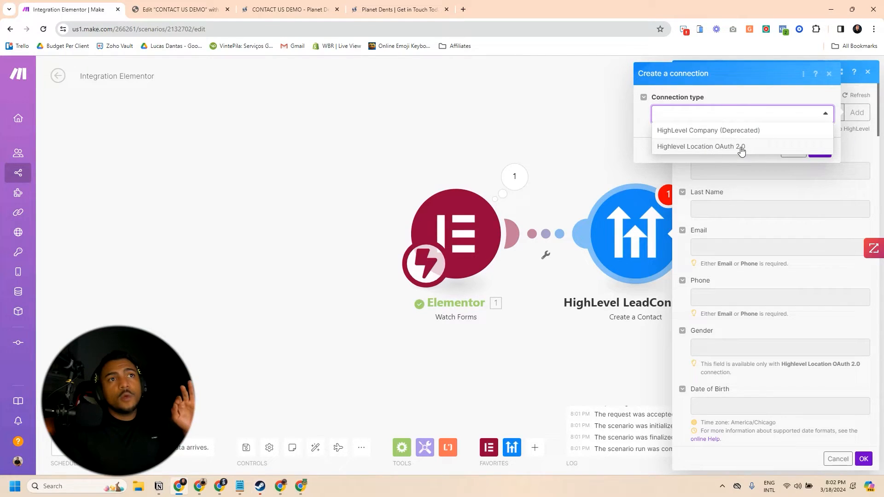
left_click(701, 146)
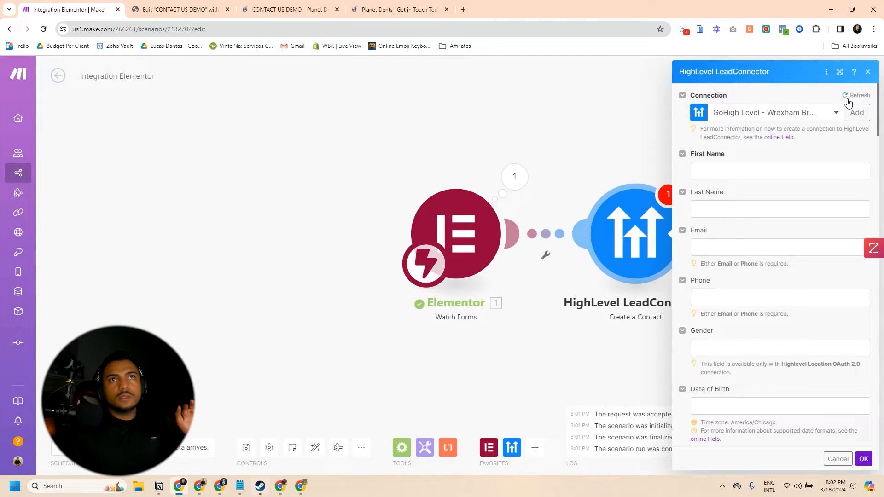
Select the Planet Dents Auto Hail Repair connection and start mapping the form's Name into First Name.
left_click(776, 113)
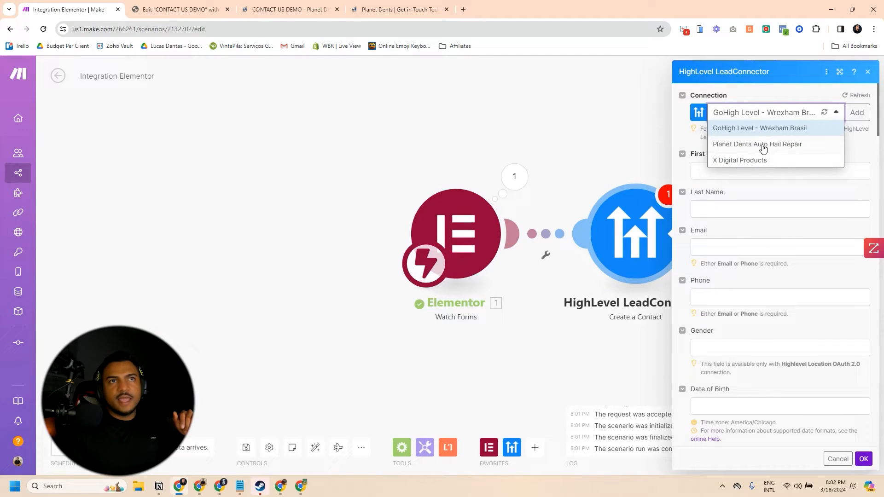
left_click(758, 144)
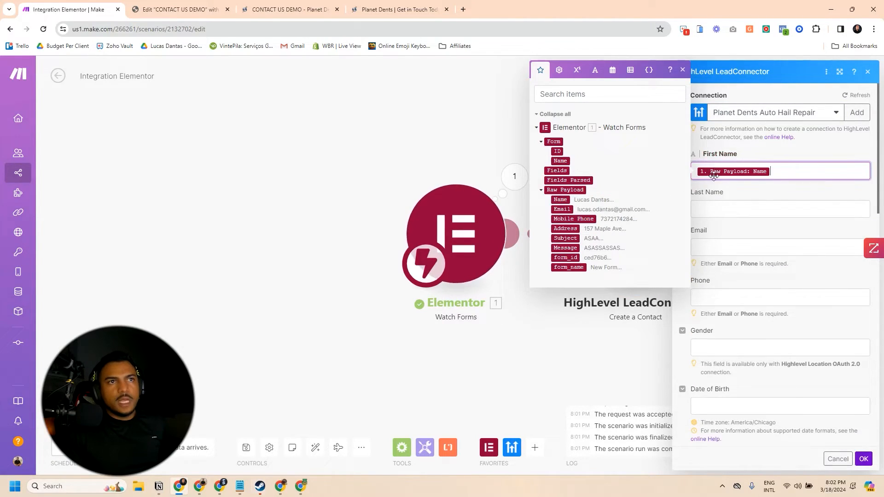
left_click(779, 247)
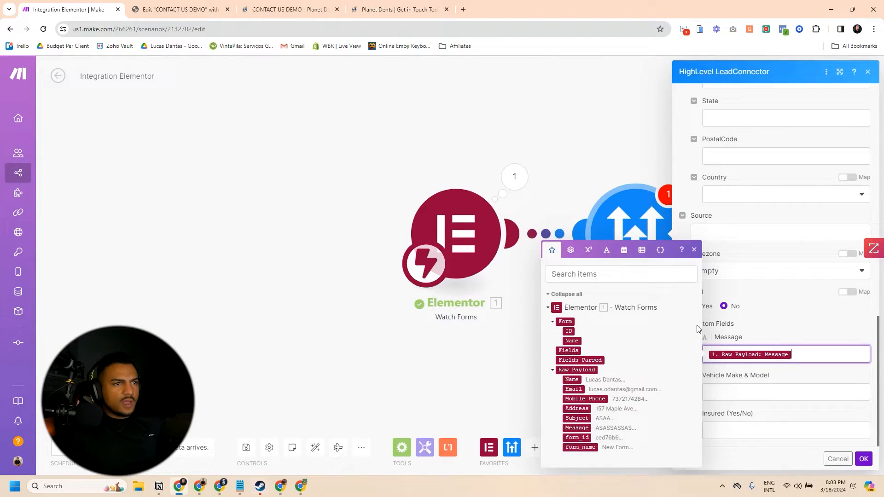
mouse_move(778, 304)
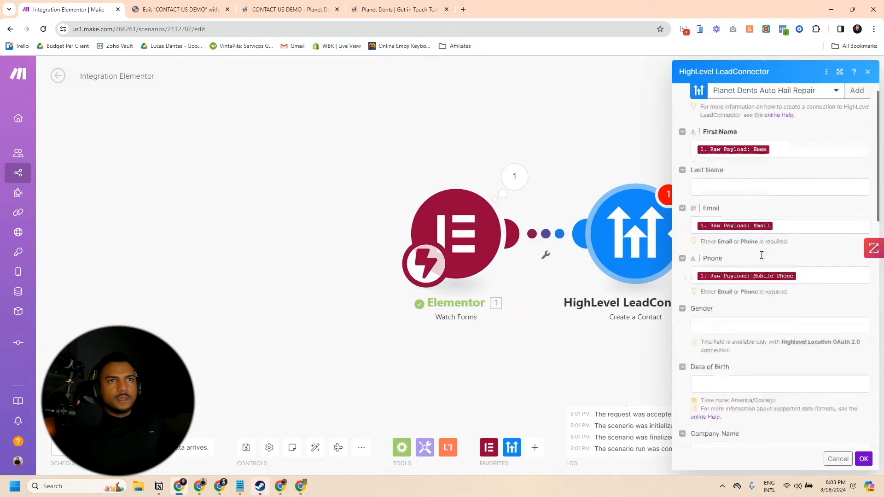
Switch Tags to Map, add the tag wordpress and confirm the Create a Contact settings with OK.
scroll("down", 3)
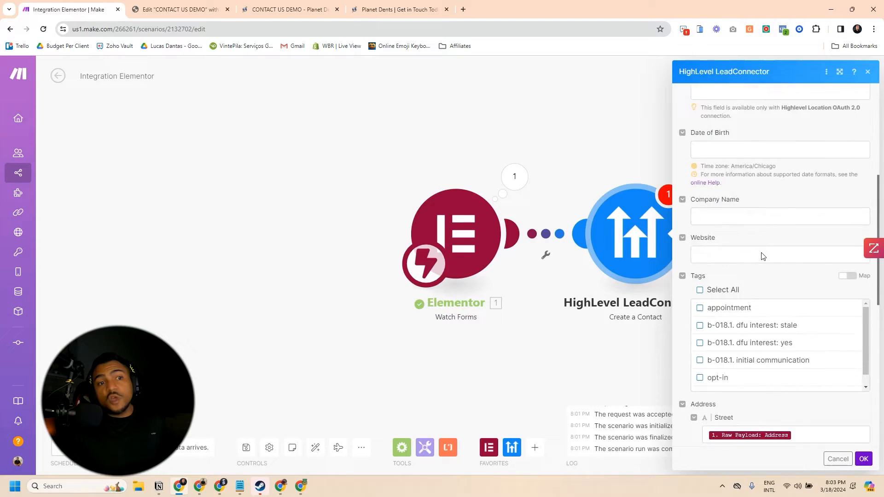
scroll("down", 3)
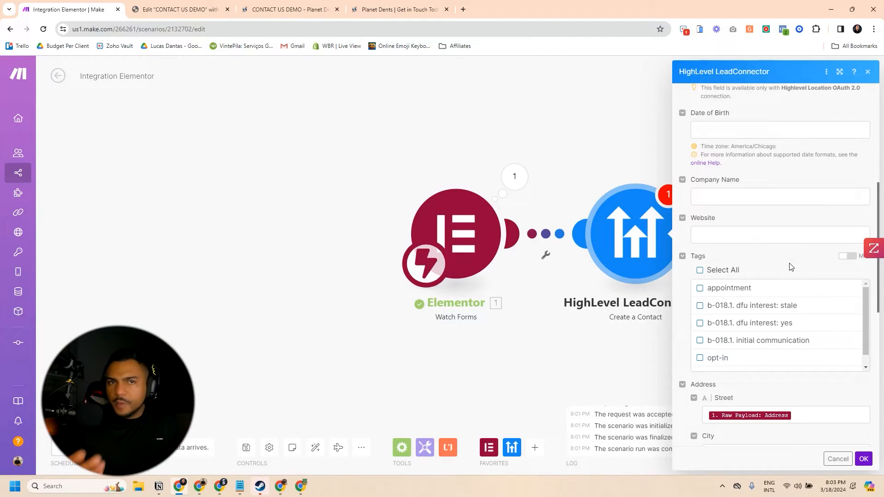
left_click(857, 256)
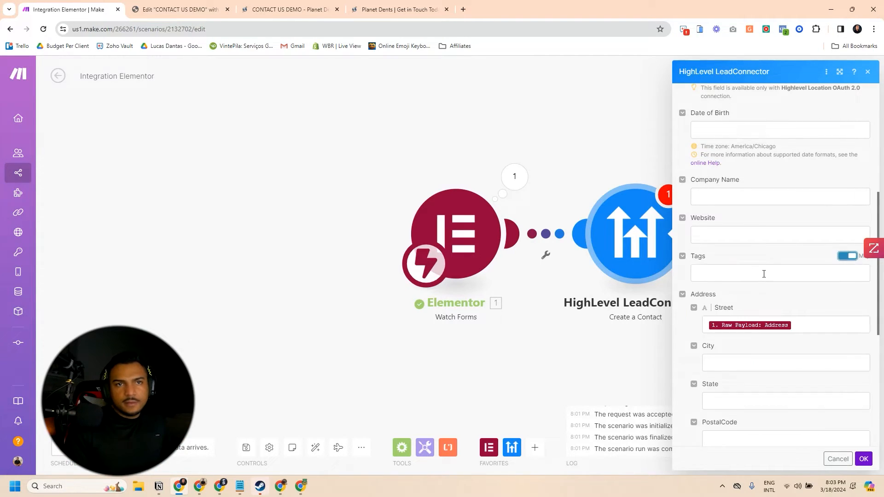
type("wordpress")
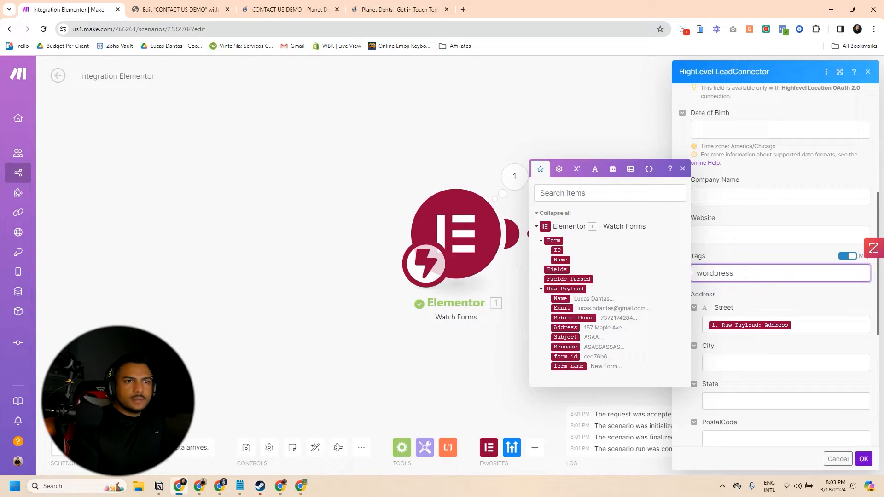
left_click(864, 459)
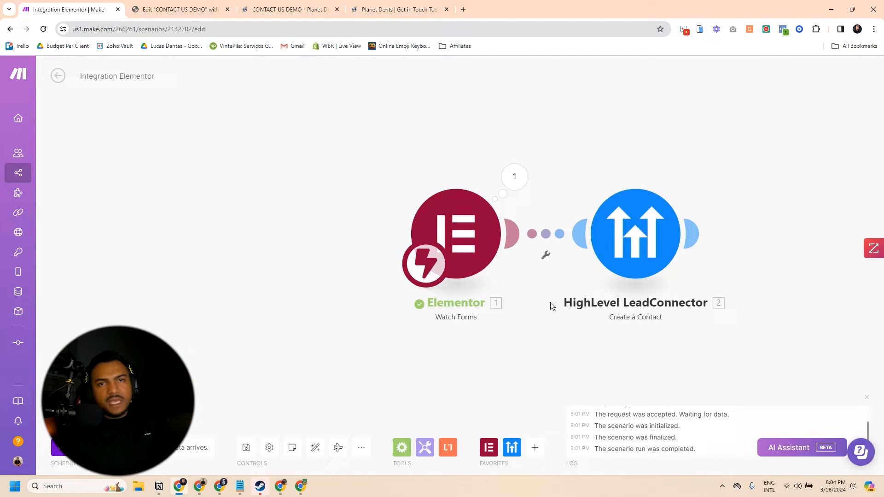
mouse_move(525, 306)
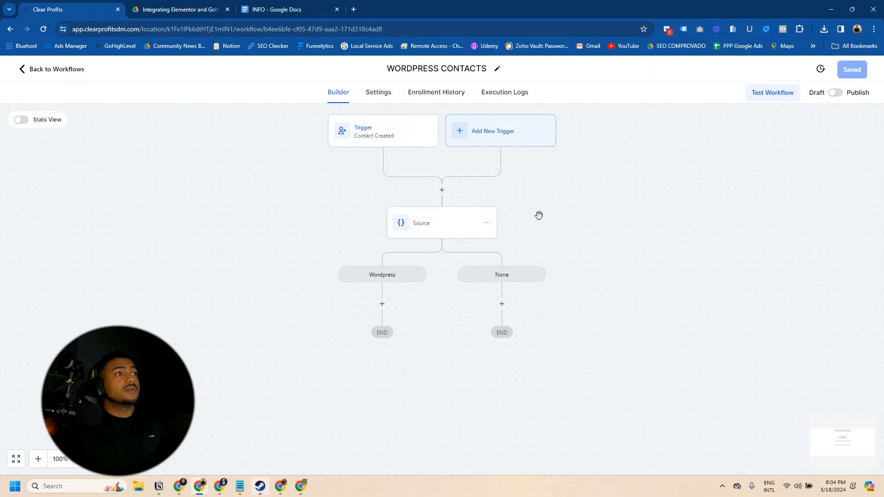
mouse_move(595, 204)
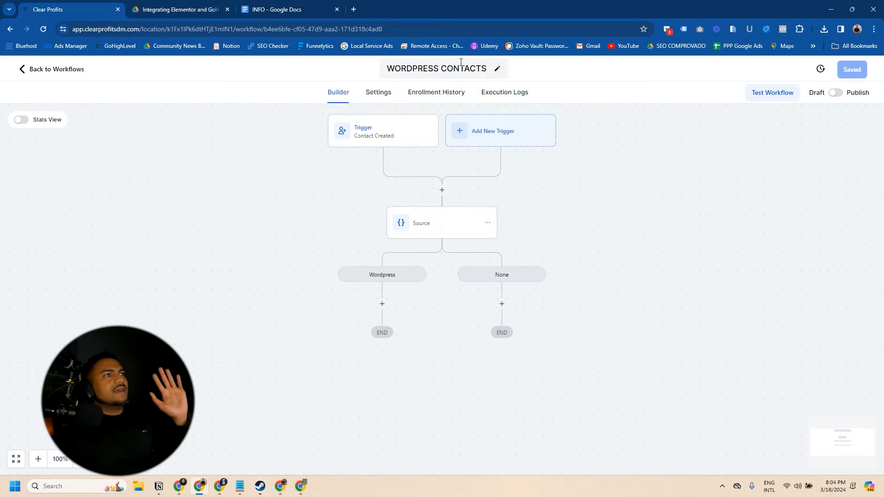
mouse_move(411, 128)
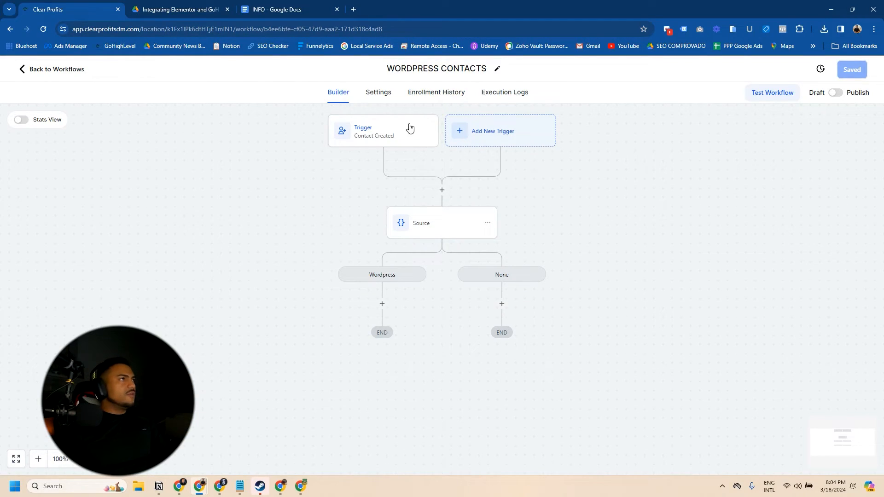
mouse_move(403, 151)
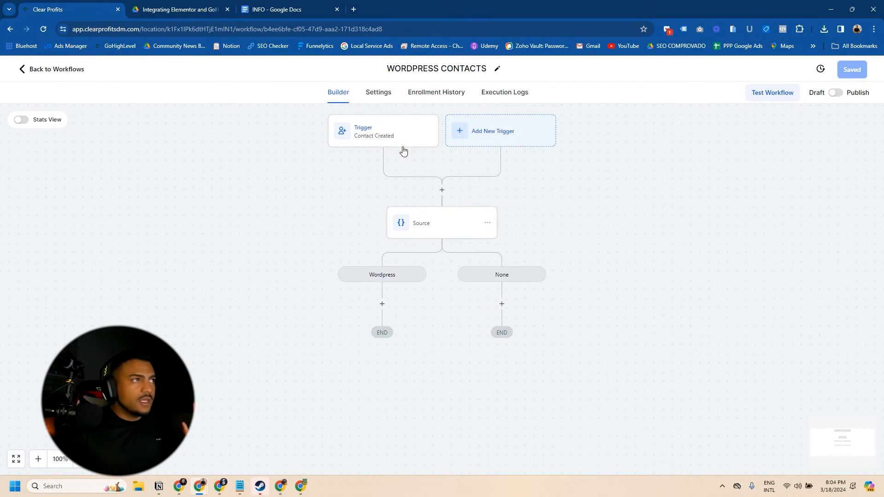
Review the Contact Created trigger and its Add filters option, then close the Workflow Trigger panel unchanged.
left_click(383, 131)
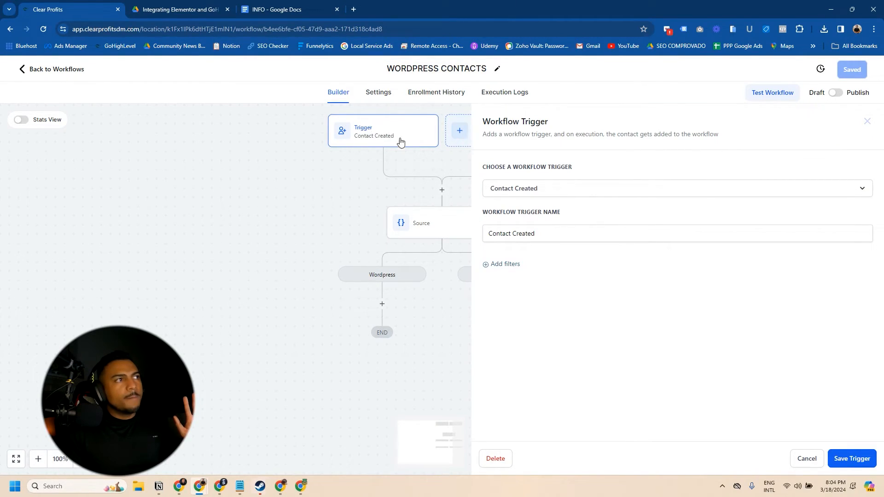
left_click(502, 263)
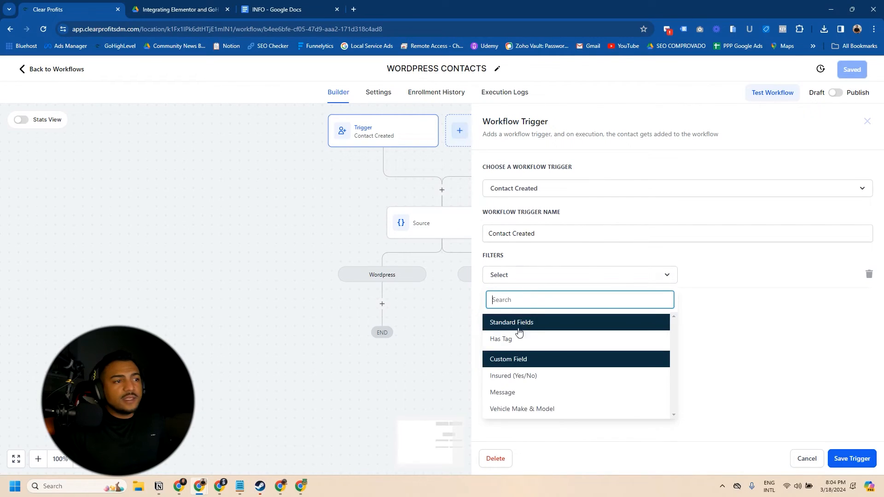
left_click(501, 339)
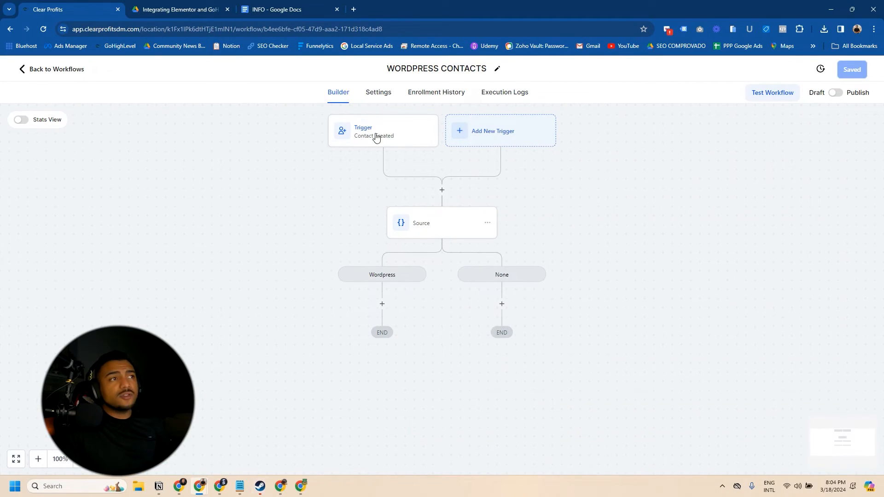
mouse_move(441, 231)
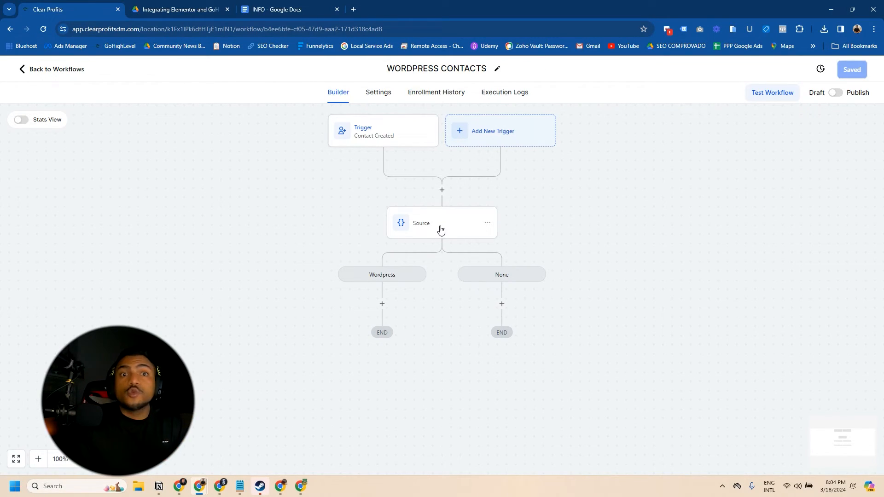
Inspect the Source condition node, whose Wordpress branch requires Source to be Wordpress.
left_click(442, 223)
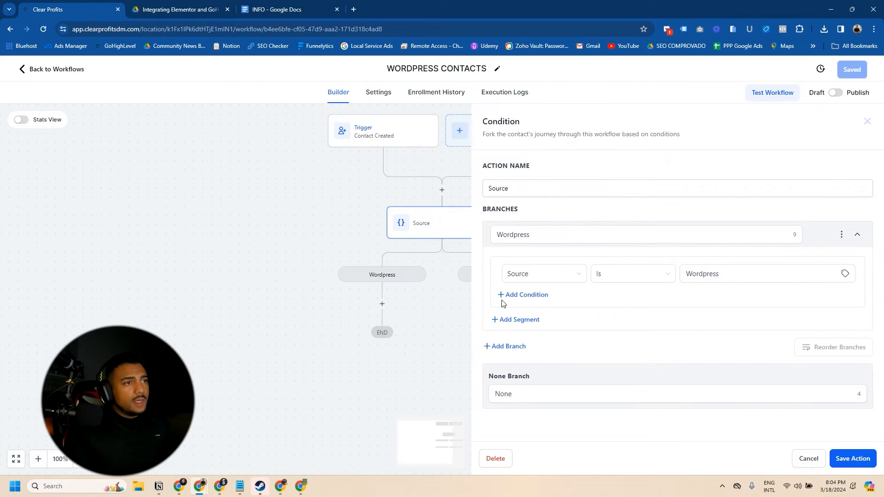